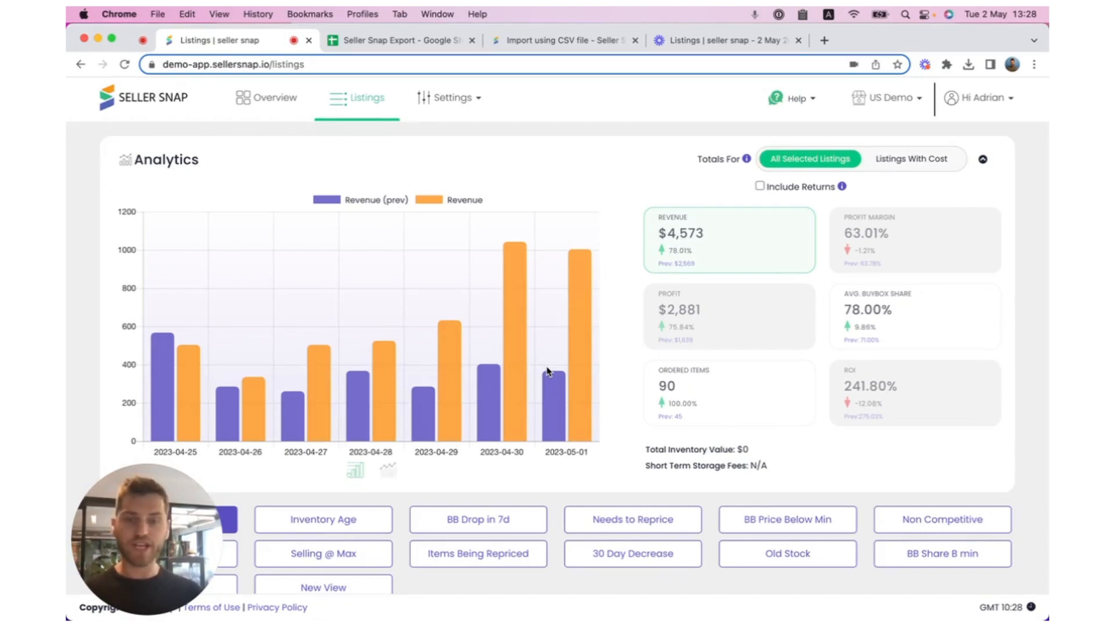
scroll(down, 3)
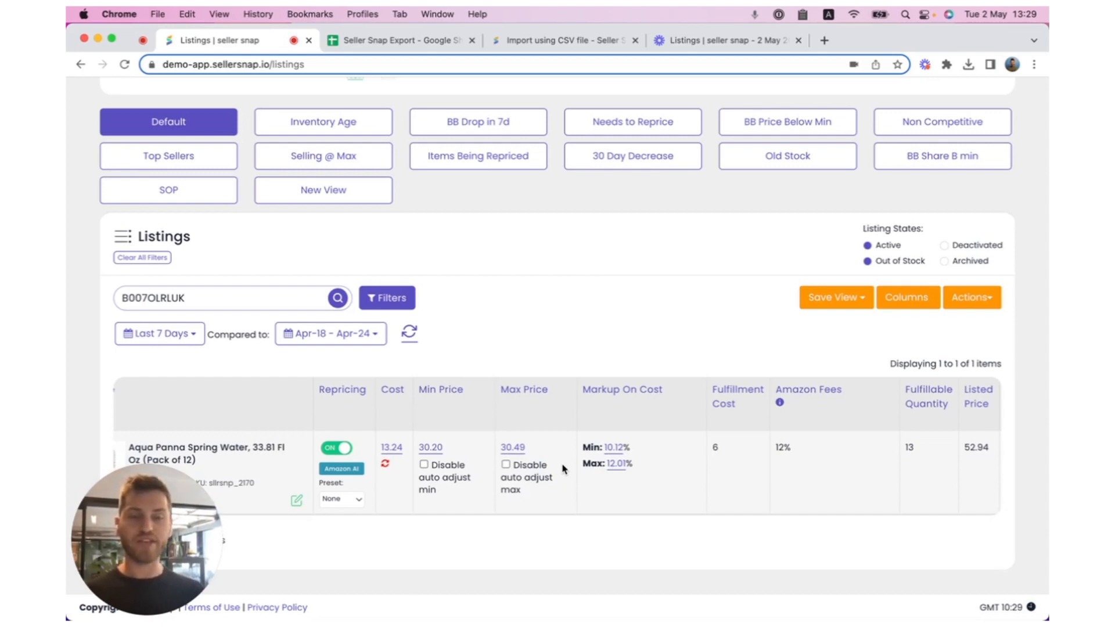